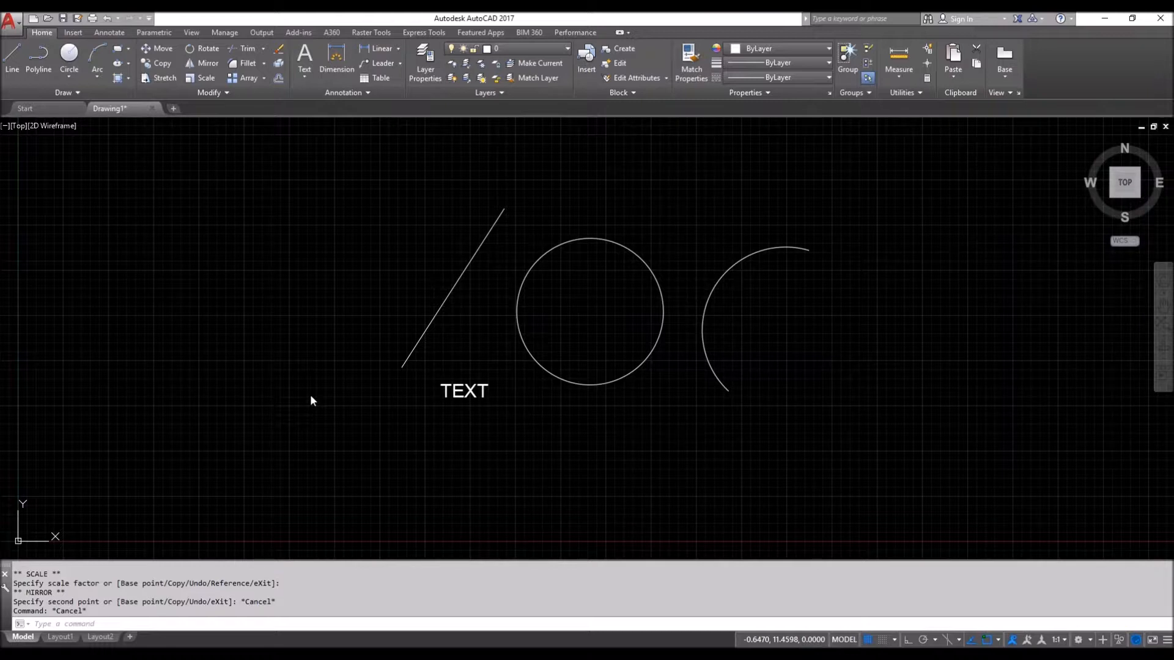
mouse_move(482, 262)
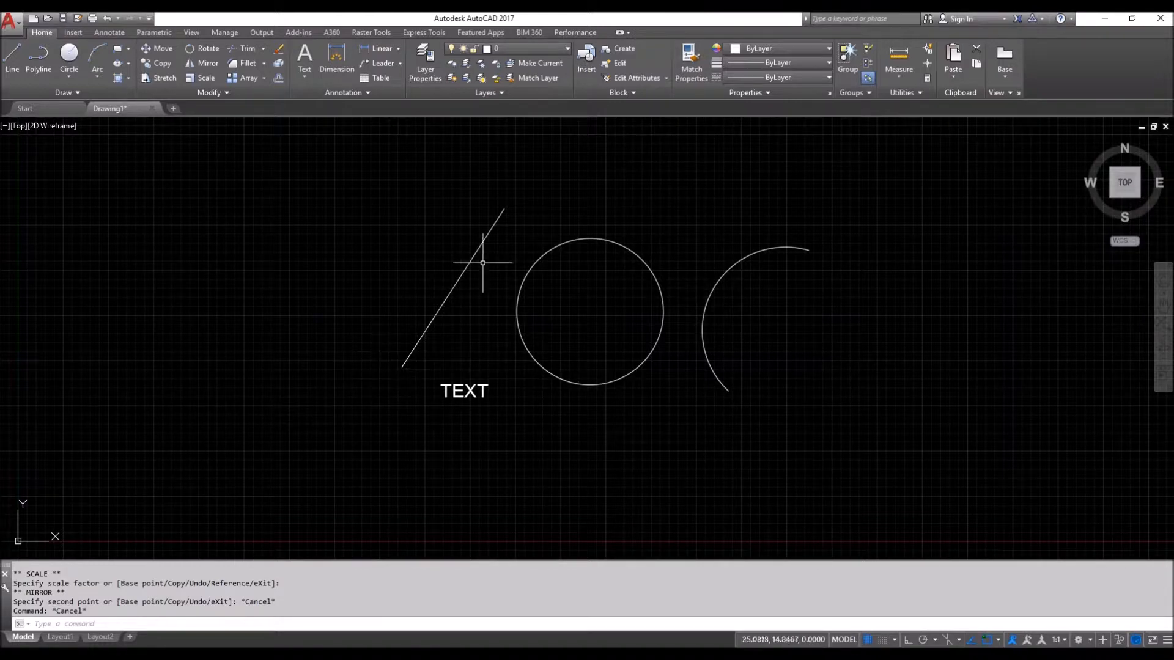
mouse_move(431, 326)
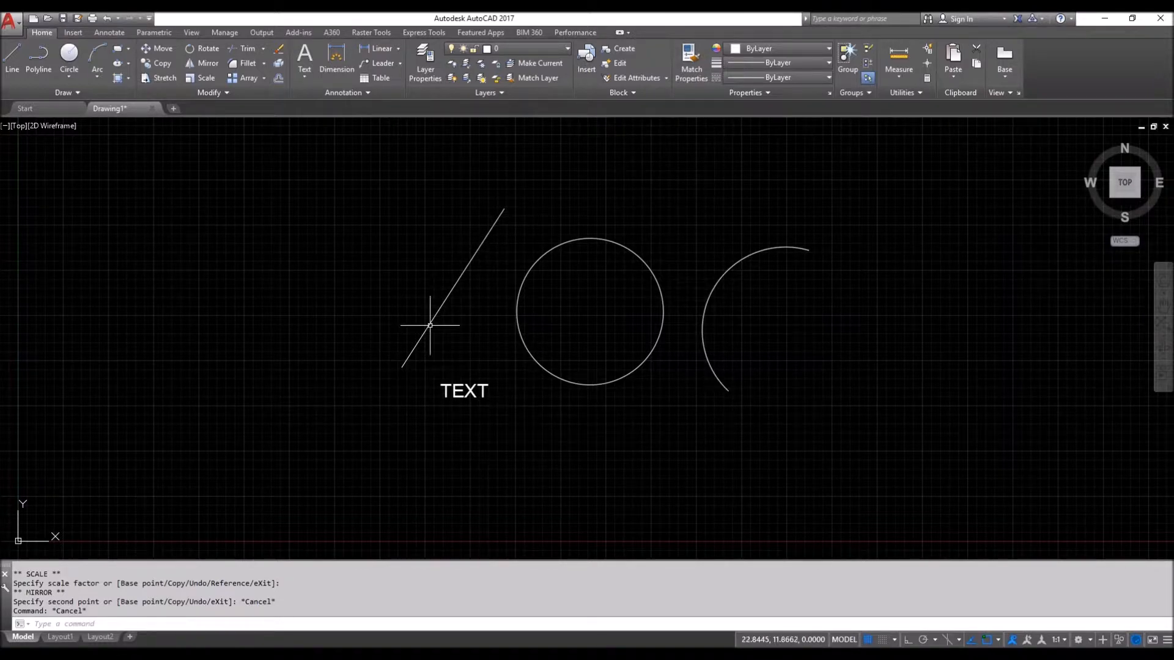
mouse_move(462, 330)
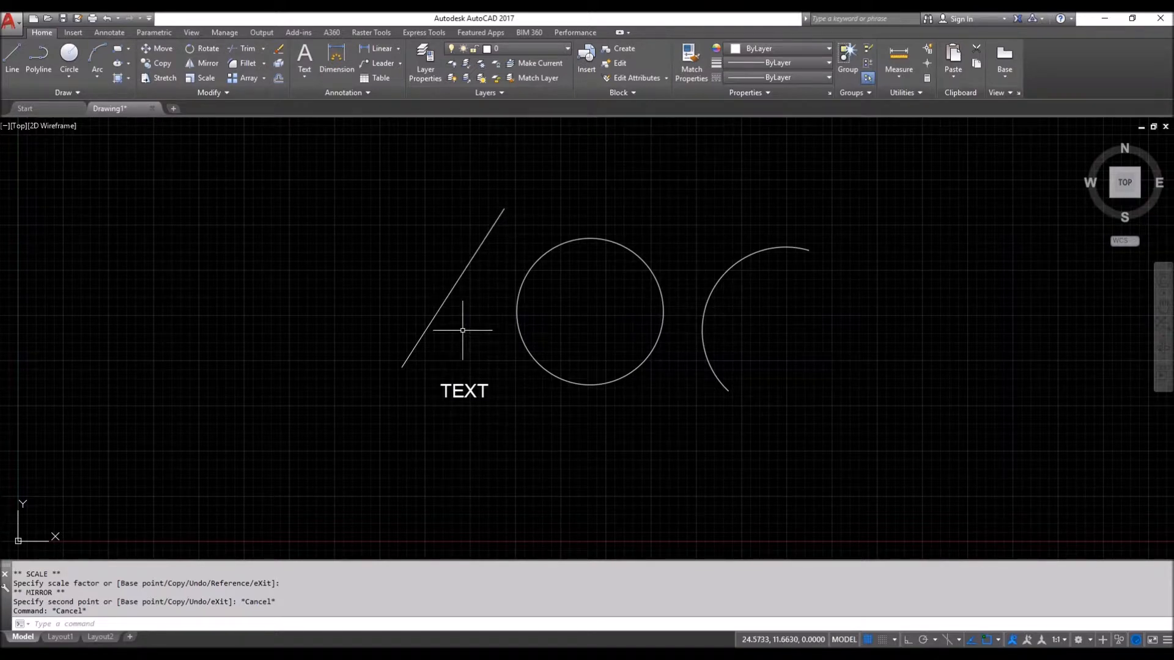
Step: Shift the angled line 10 units to the left, away from the circle and text
click(453, 288)
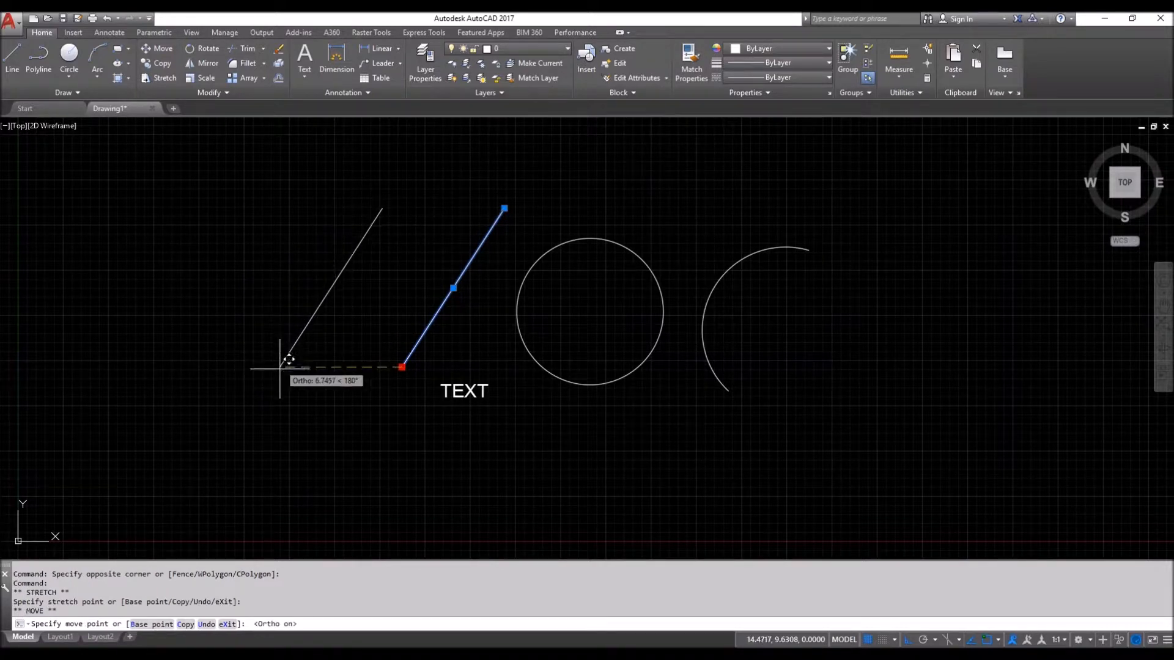
mouse_move(261, 357)
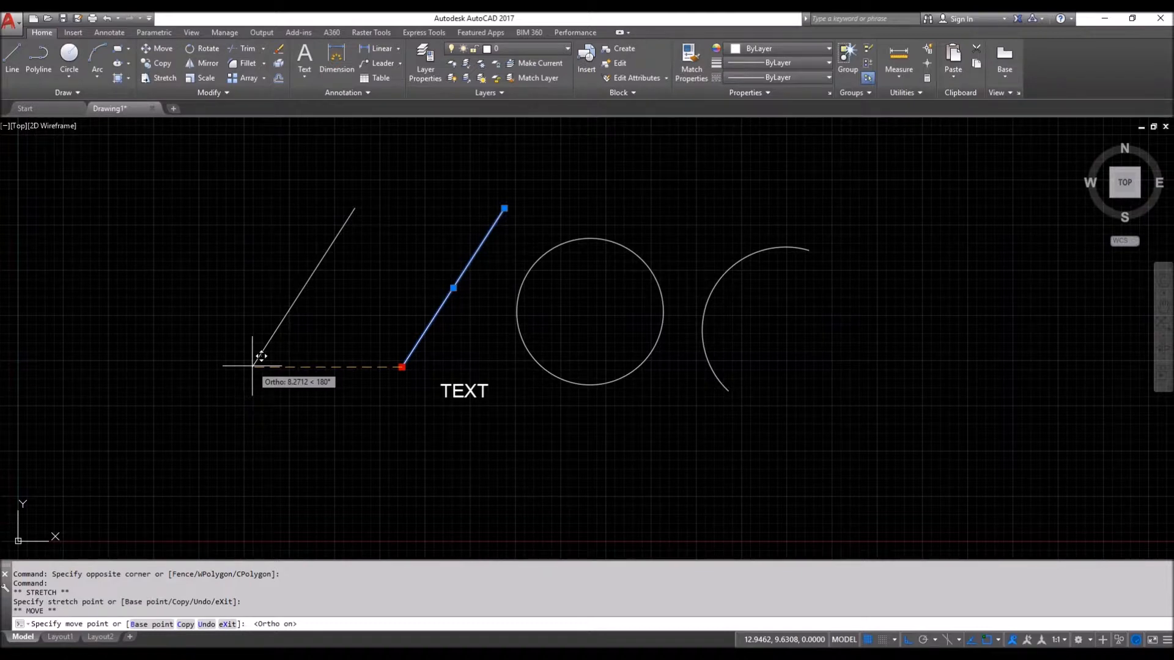
click(291, 350)
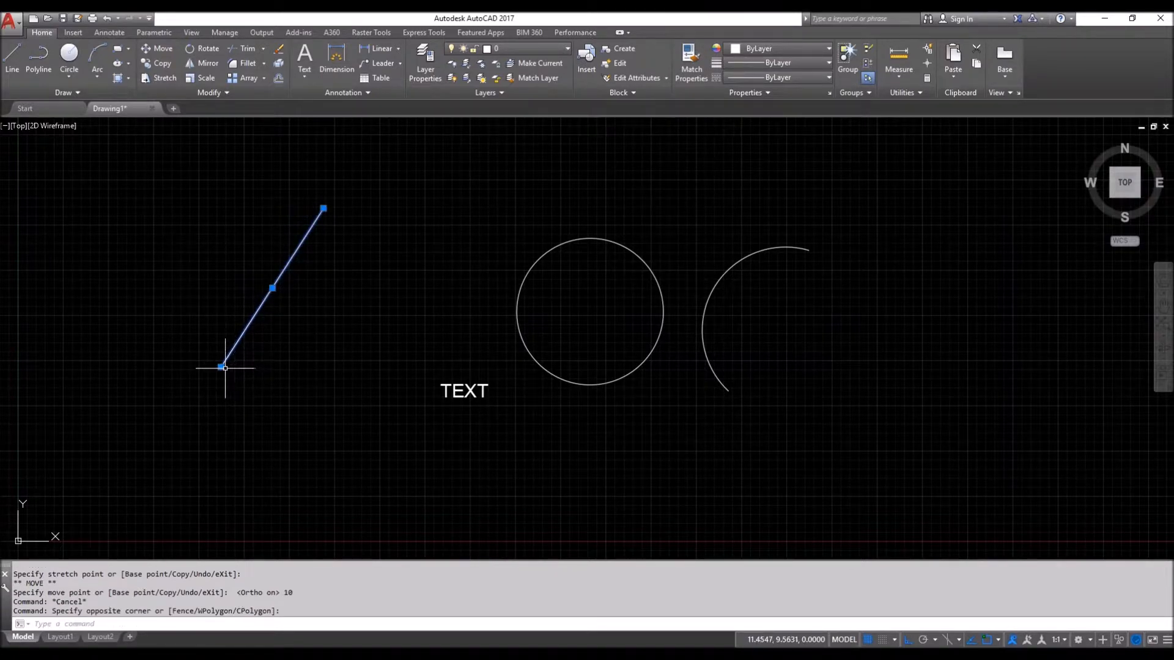
mouse_move(288, 366)
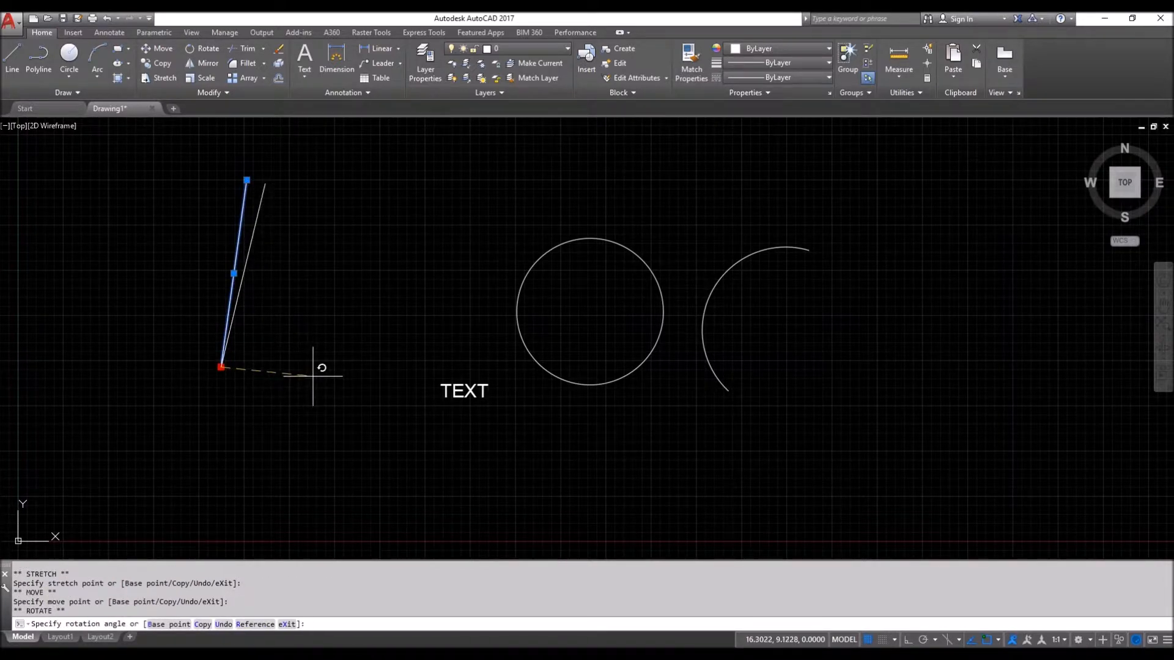
mouse_move(279, 418)
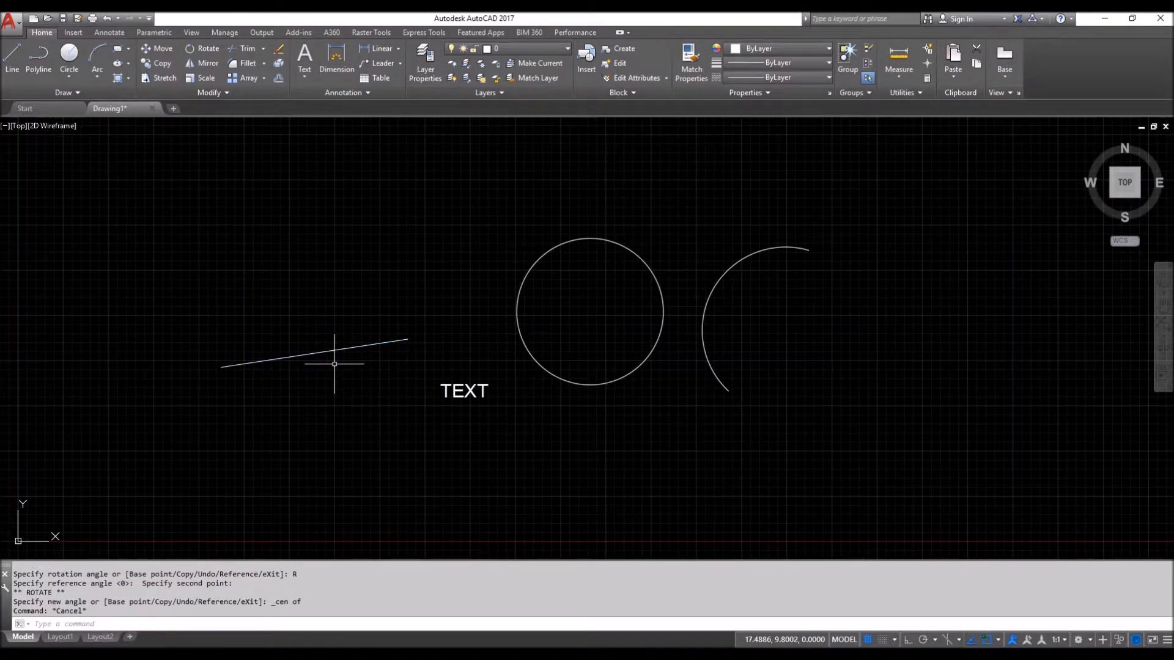
Step: Select the line after rotating it to a shallow, nearly horizontal angle
click(315, 355)
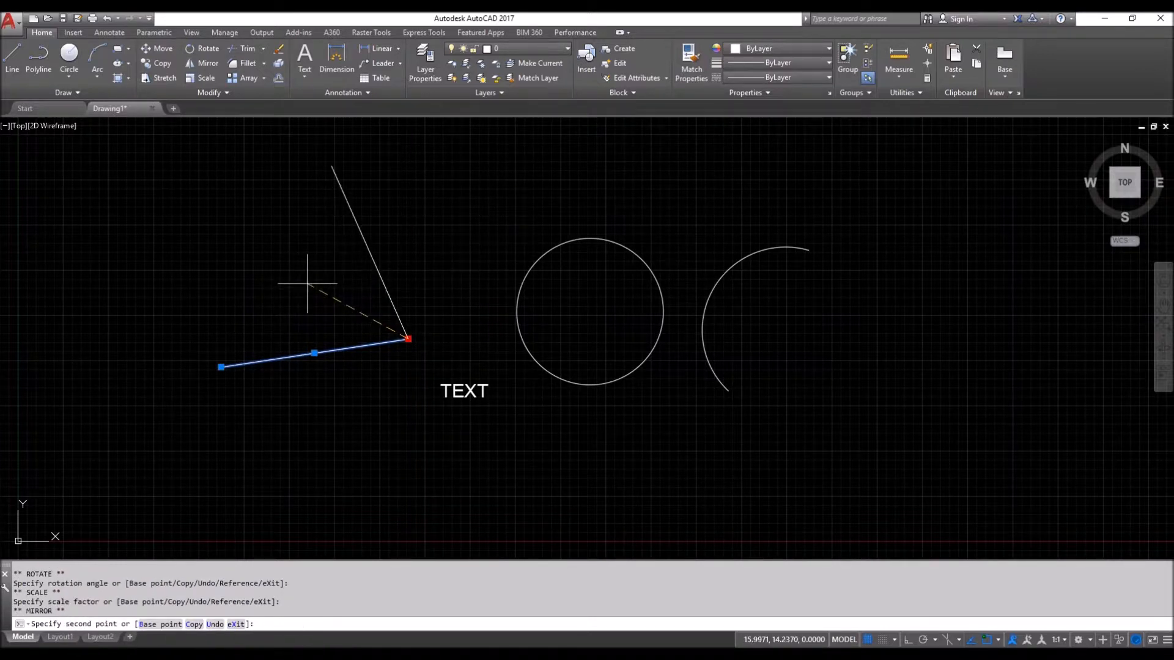
mouse_move(445, 267)
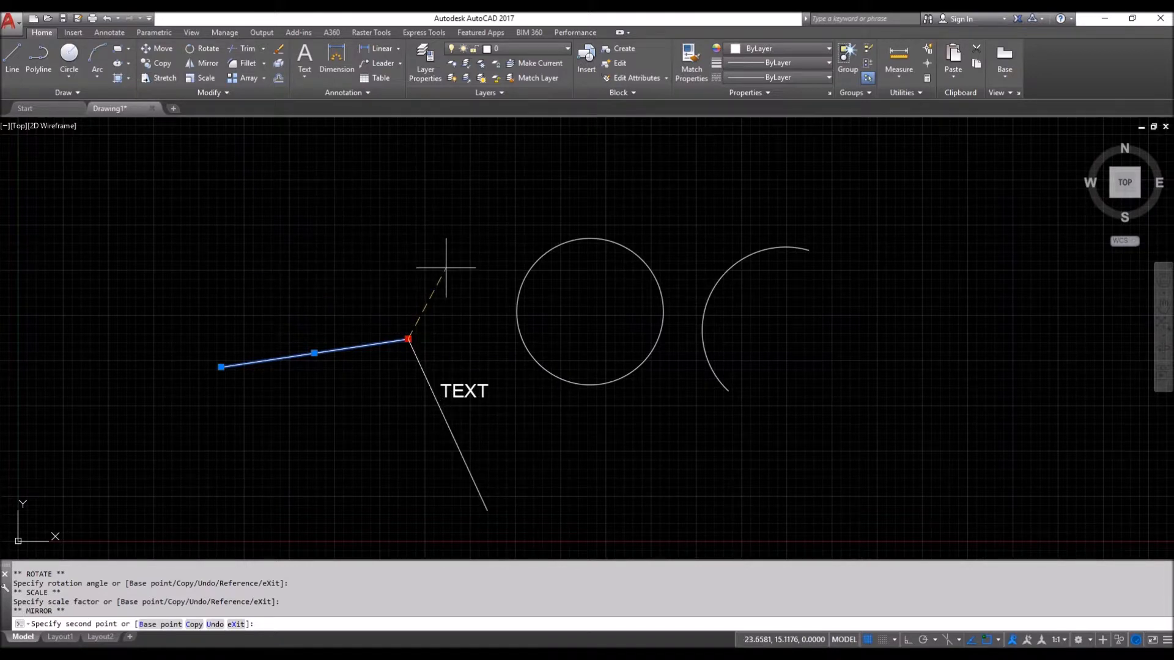
key(Escape)
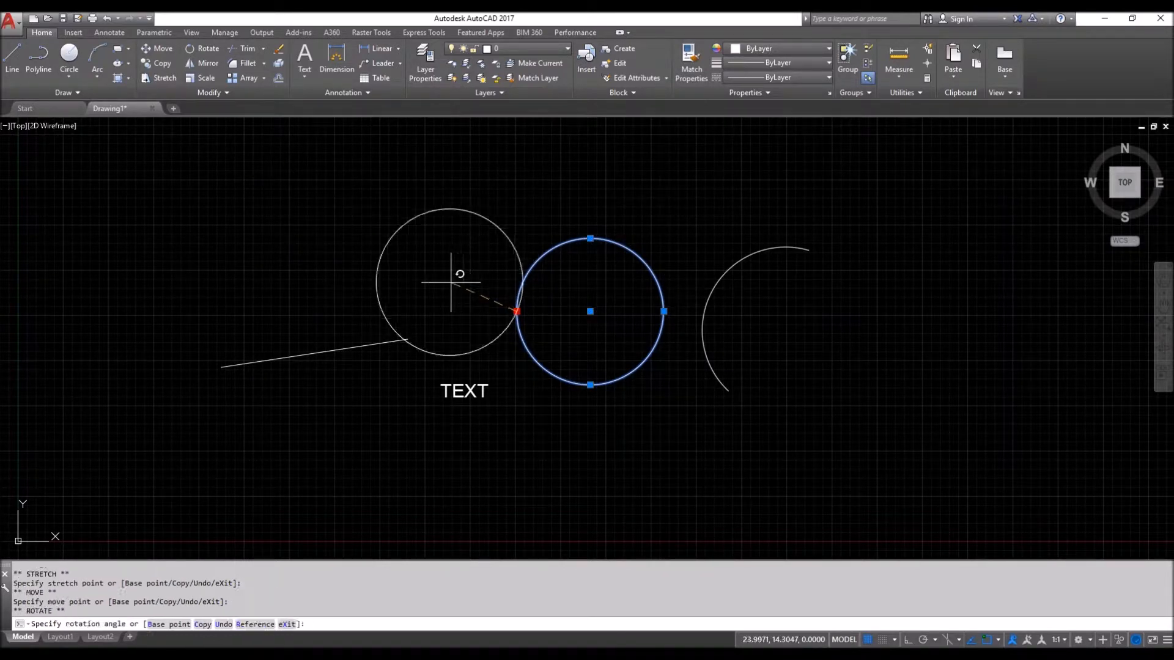
mouse_move(633, 232)
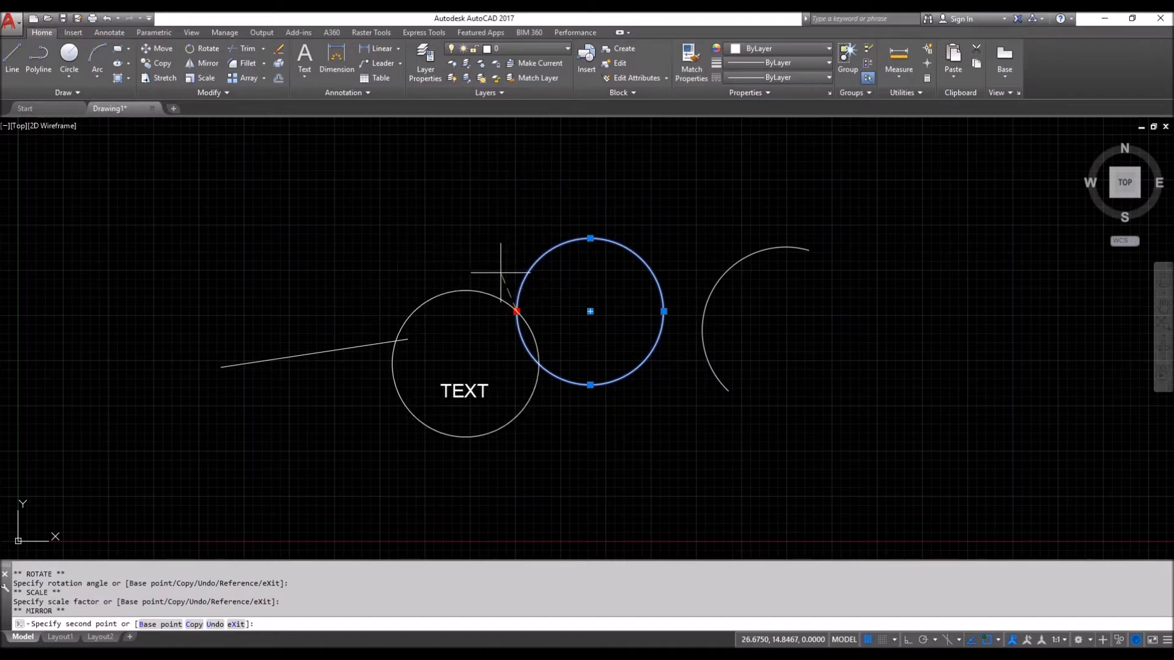
key(Escape)
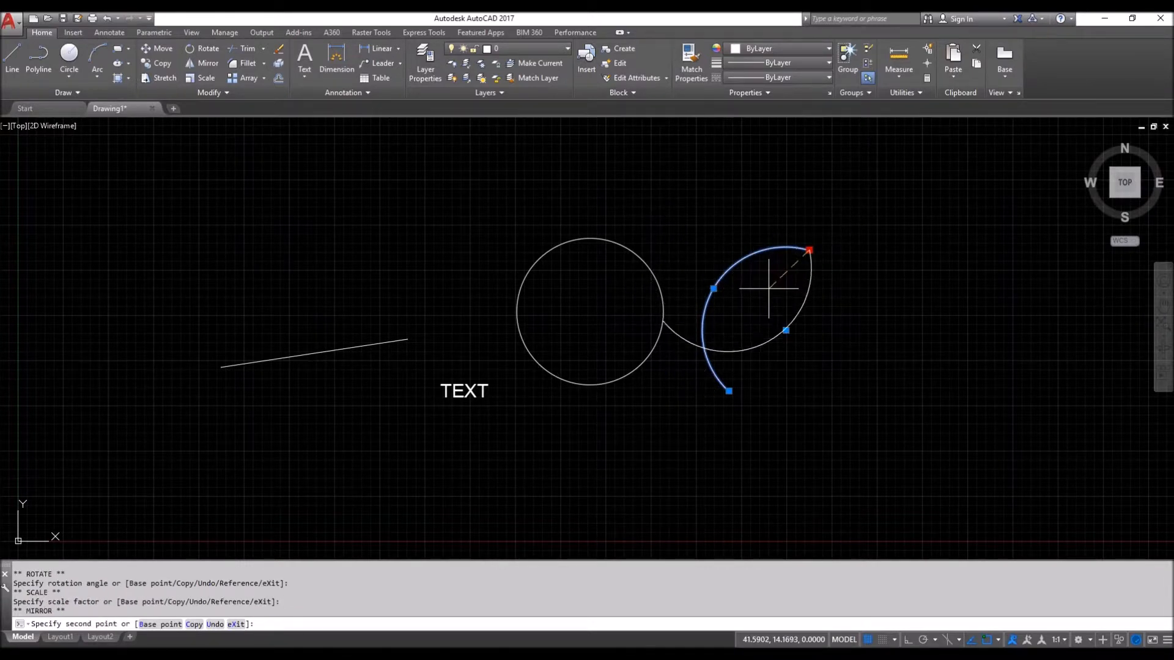
key(Escape)
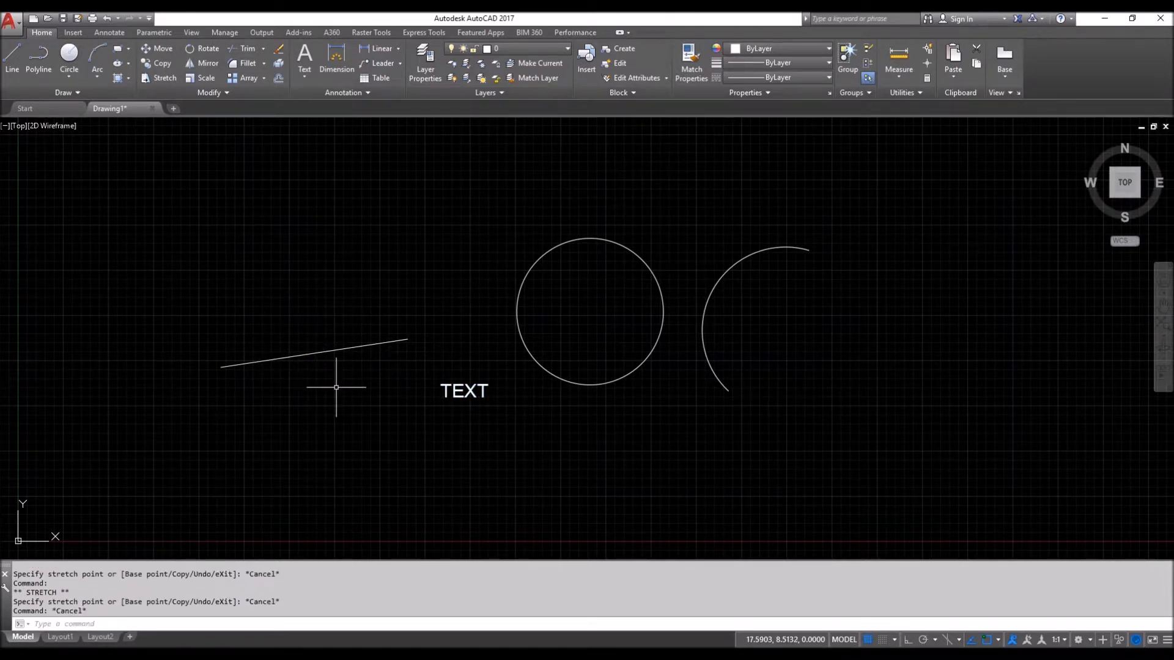
mouse_move(343, 374)
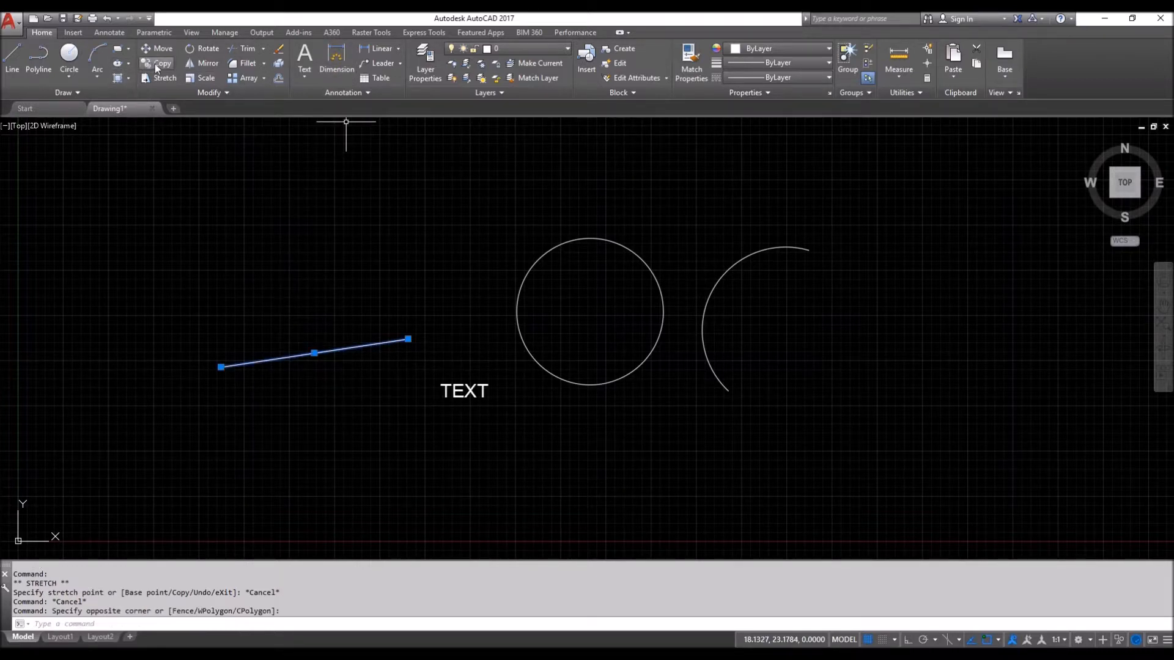
Step: Copy the shallow line and align the TEXT label to its angle
click(161, 63)
text(R)
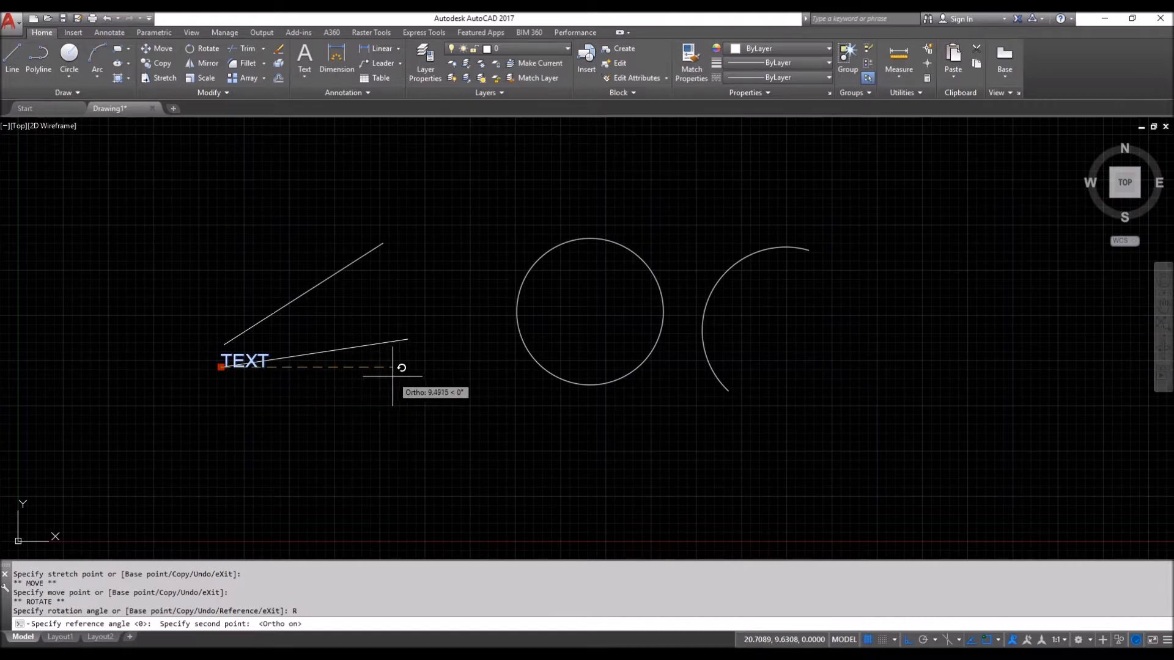
mouse_move(404, 365)
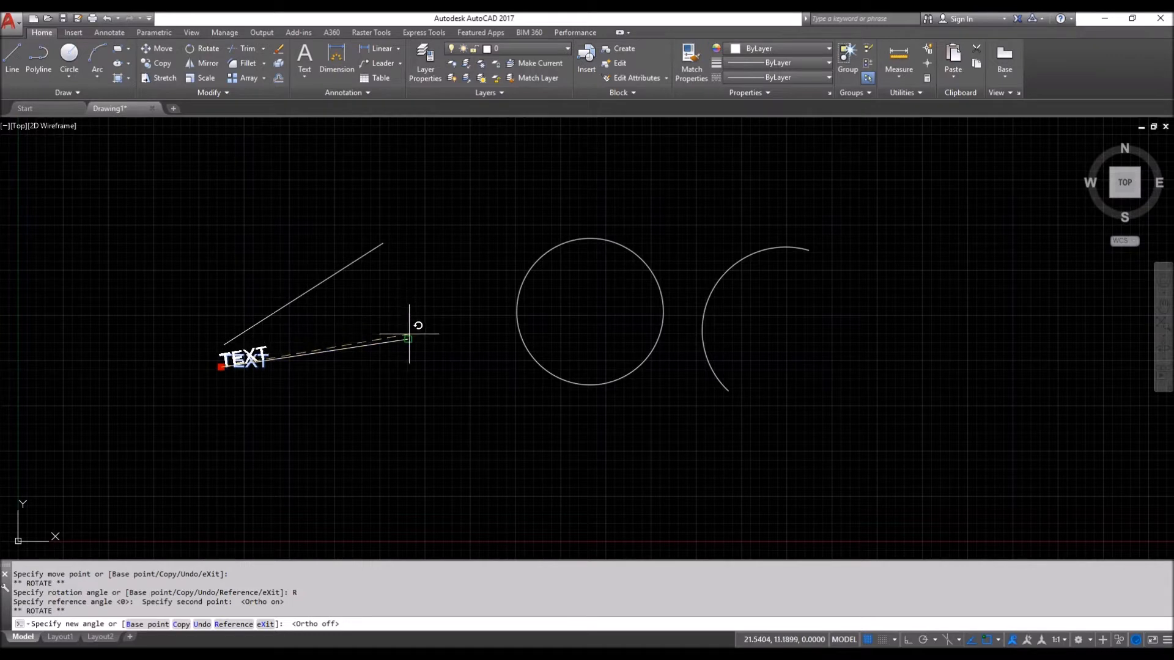
click(210, 371)
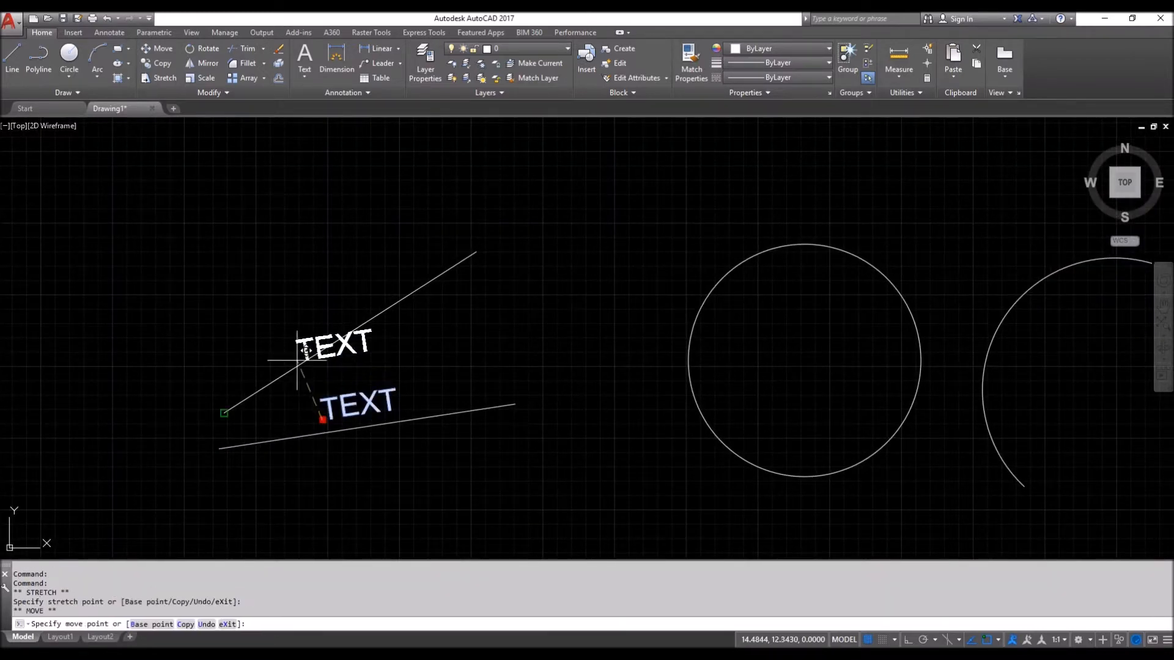
Step: Rotate the TEXT label to 33° along the steeper line's lower end
key(Escape)
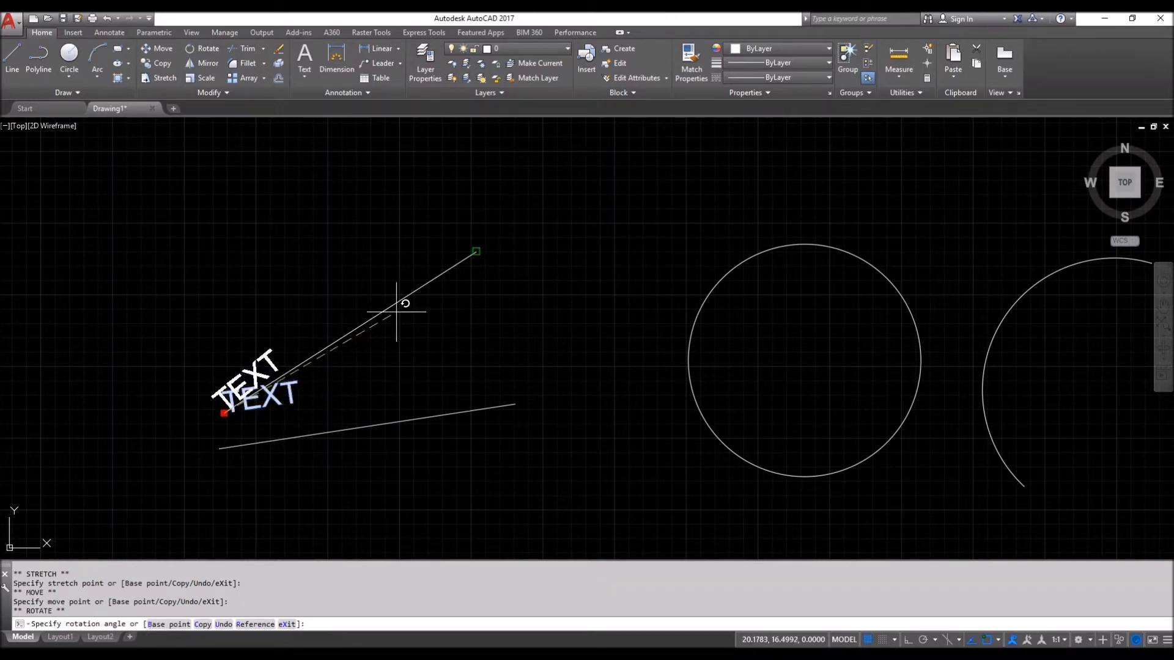
mouse_move(460, 322)
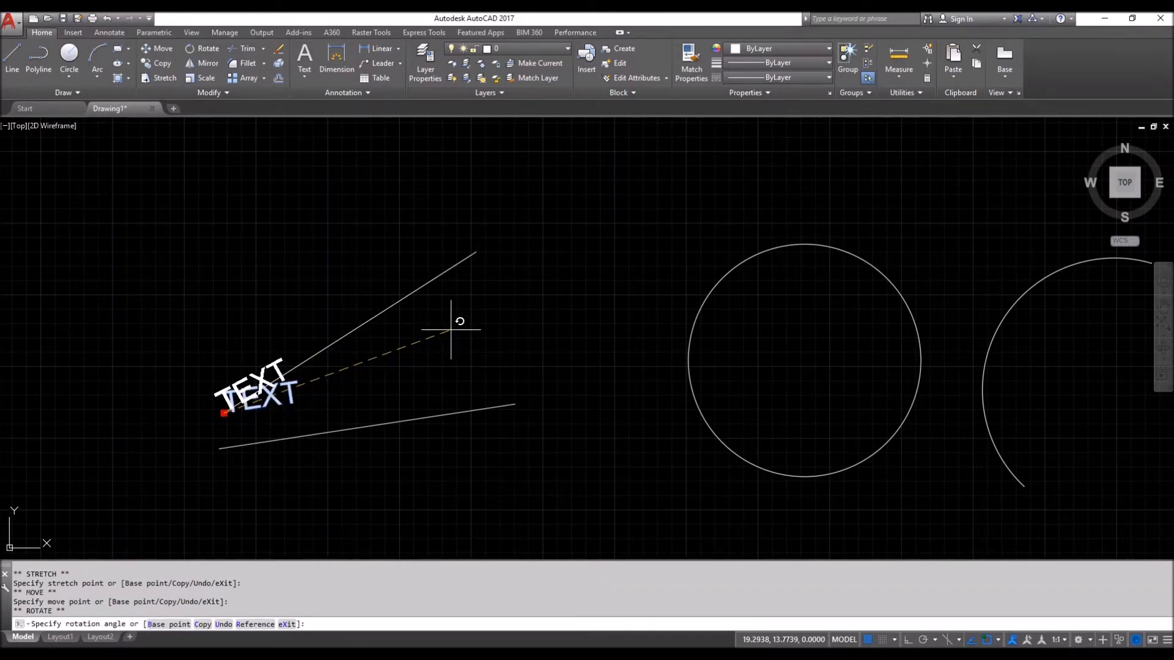
click(427, 419)
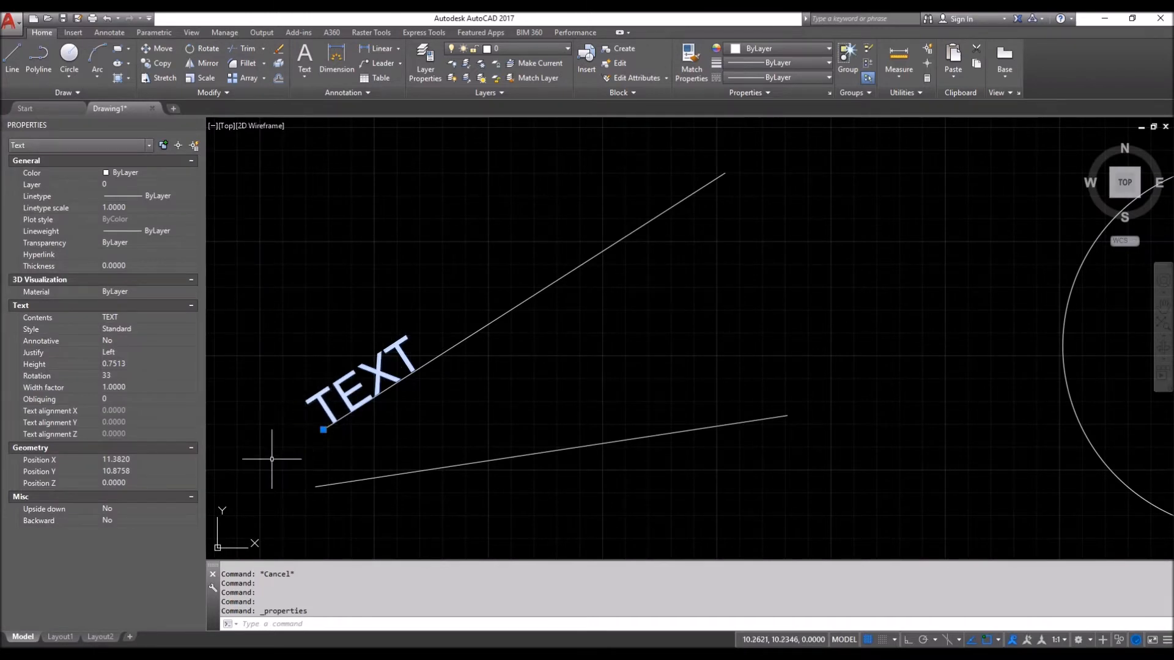
mouse_move(327, 454)
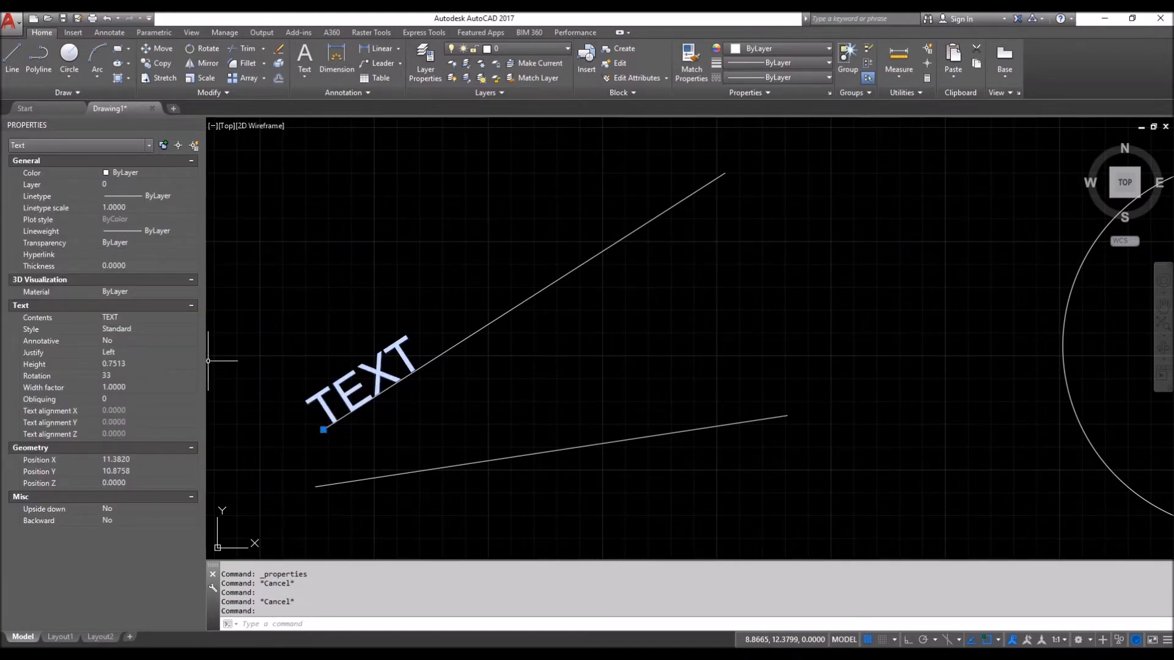
mouse_move(284, 253)
text(R)
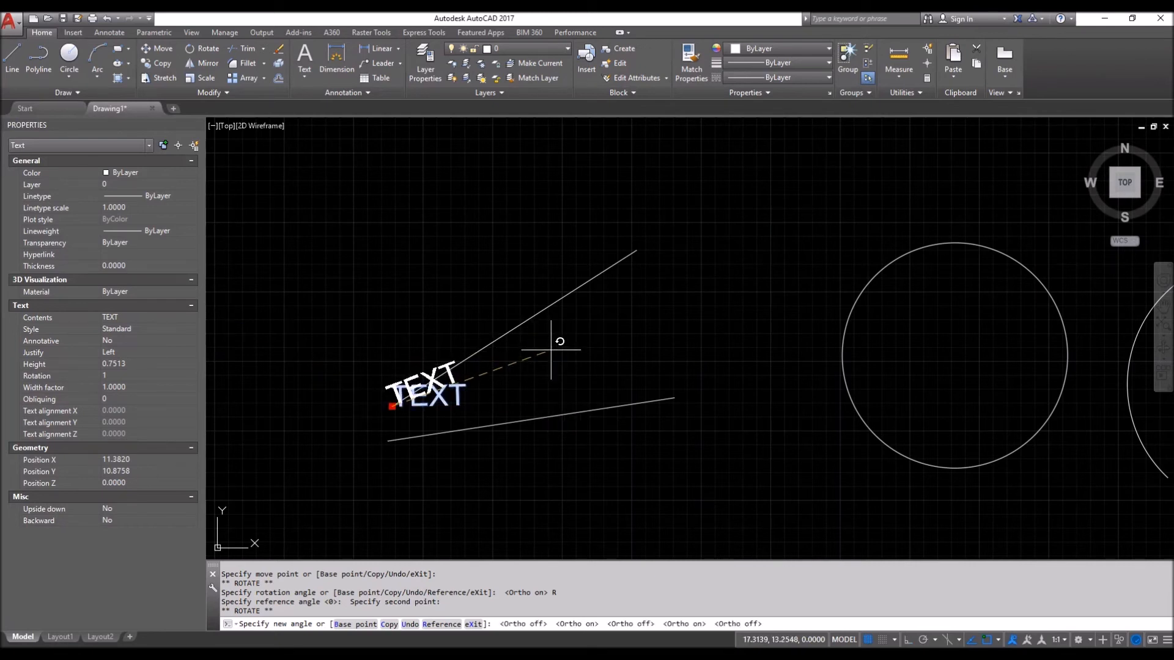
mouse_move(552, 309)
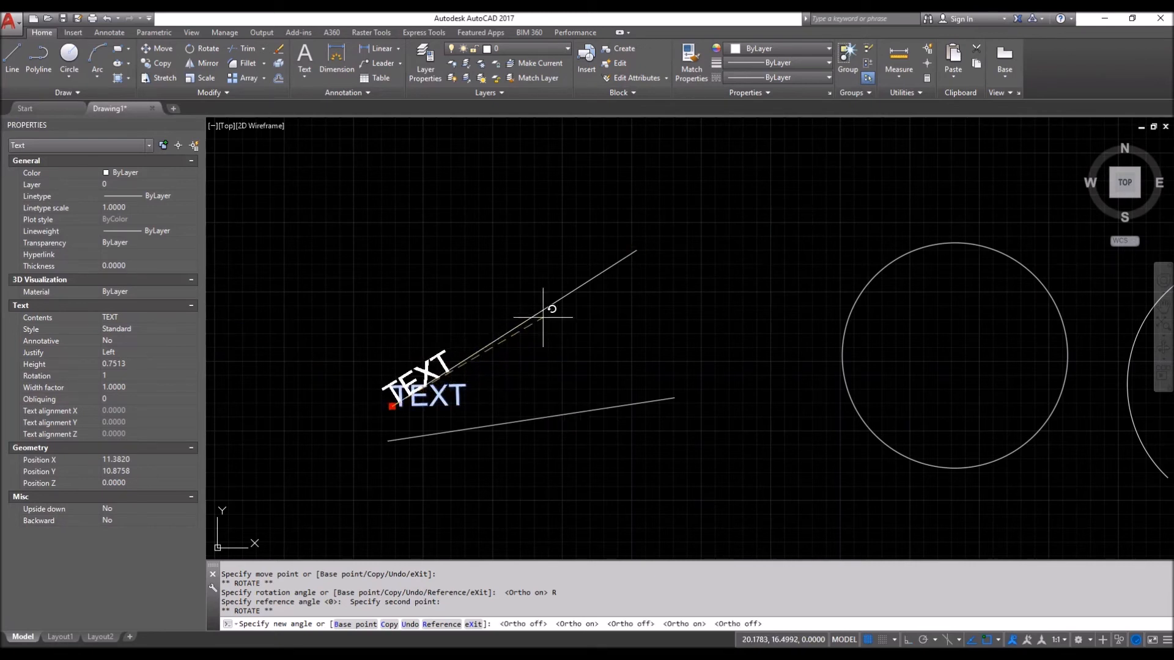
mouse_move(600, 271)
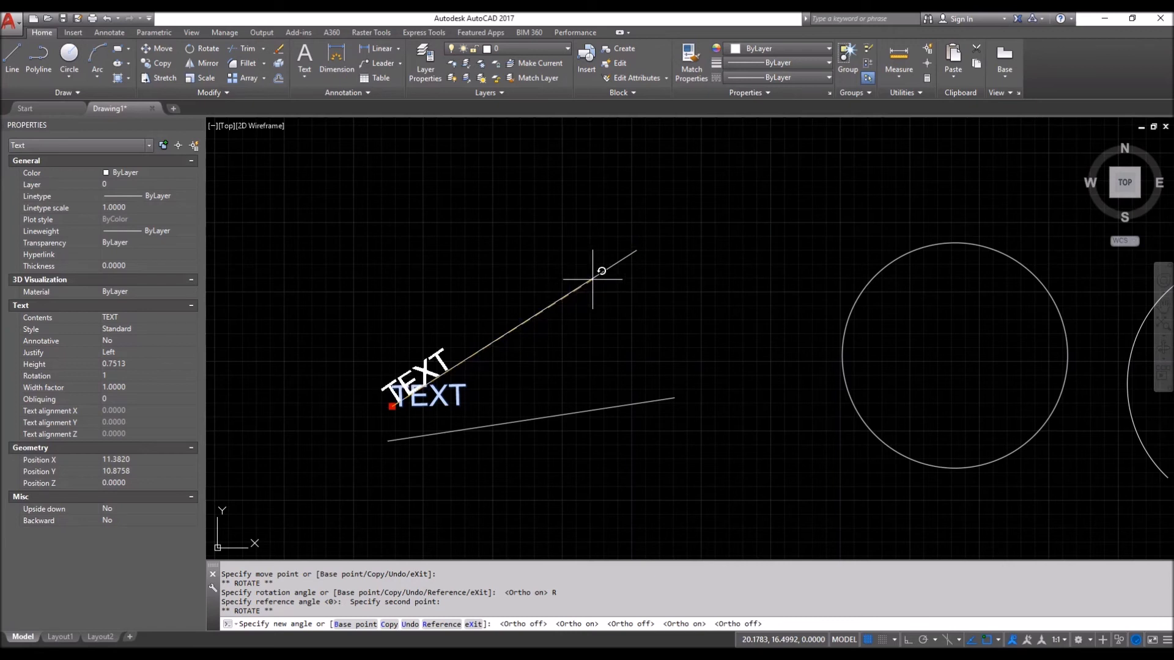
Step: Snap the label's reference angle to the steeper line's endpoint
right_click(603, 270)
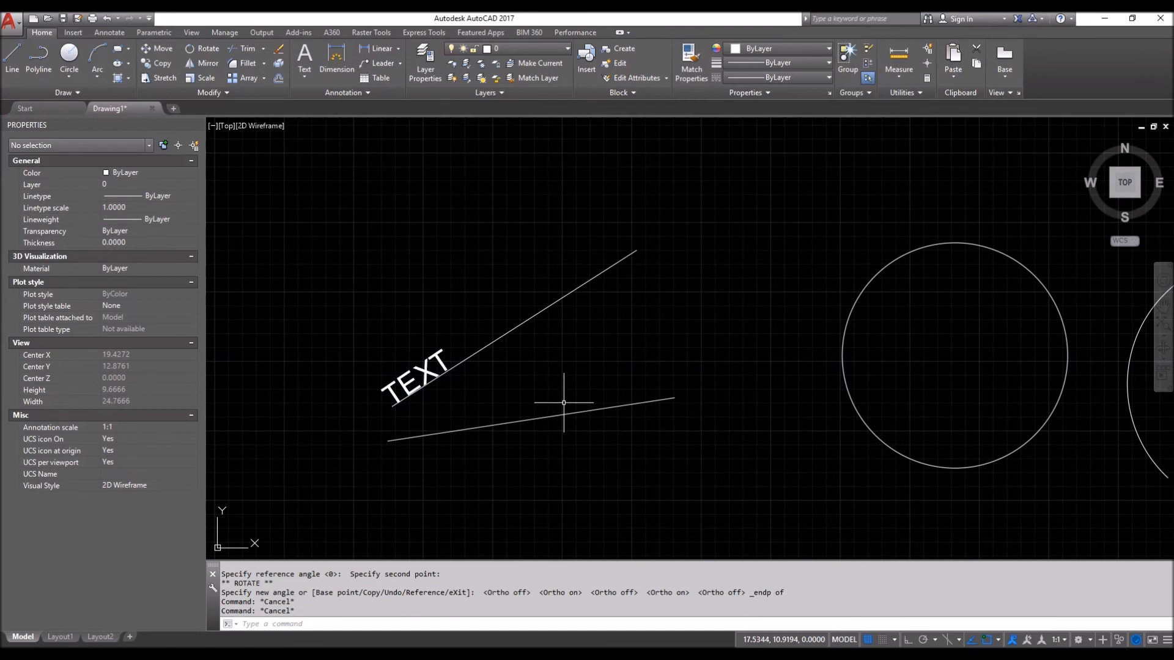
mouse_move(564, 401)
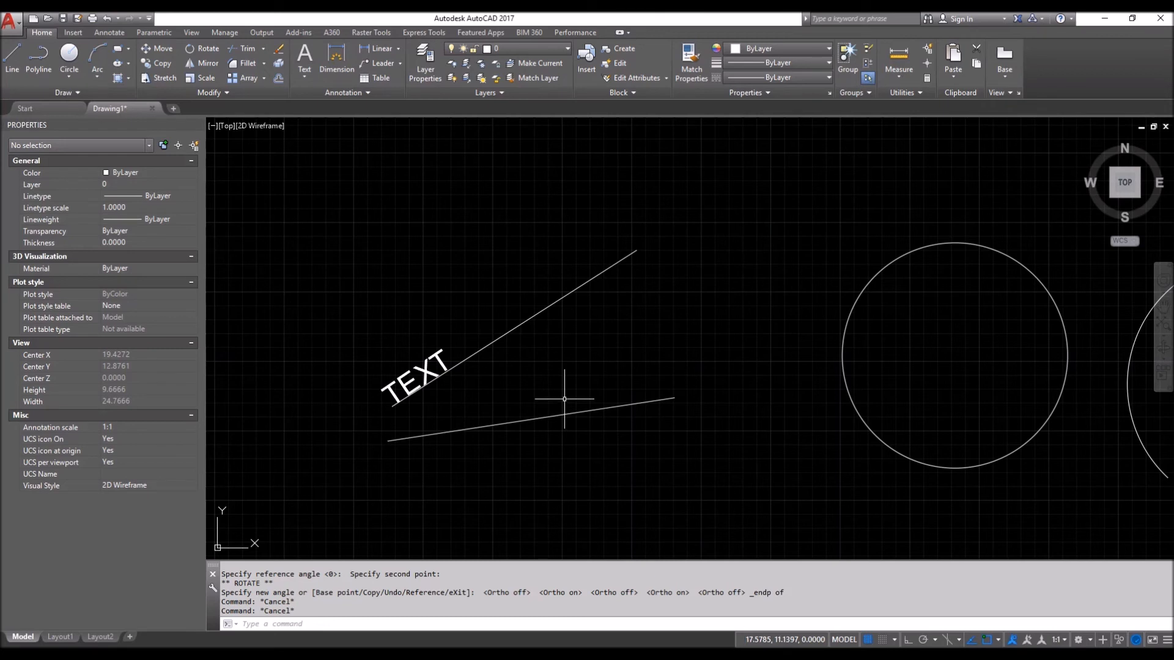
mouse_move(524, 416)
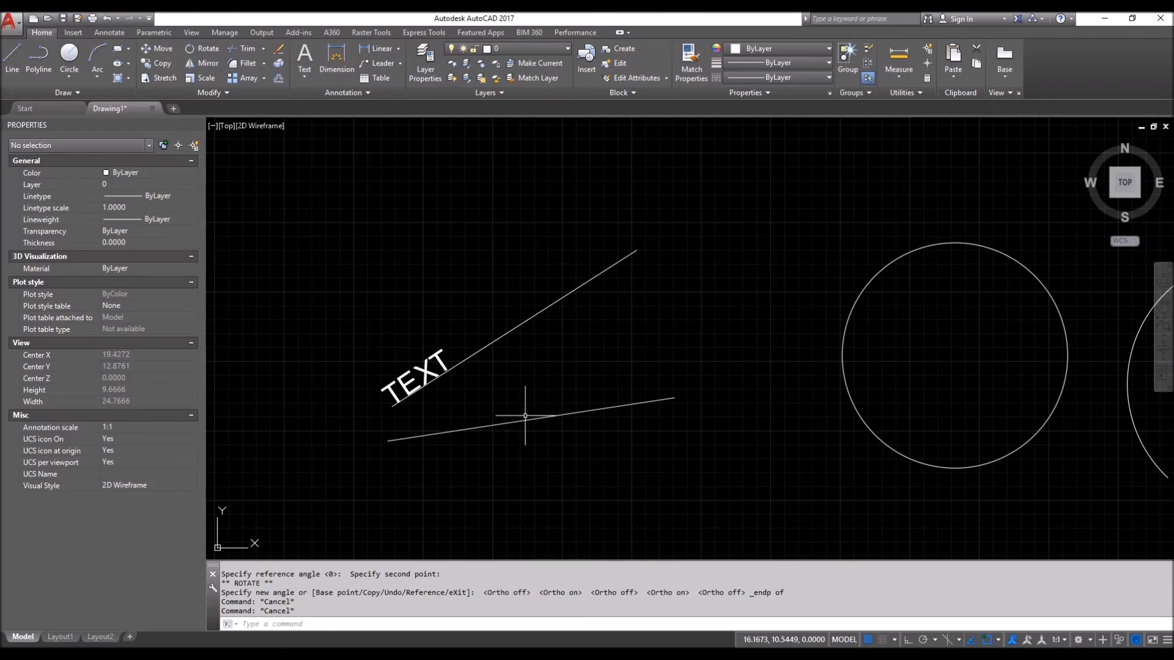